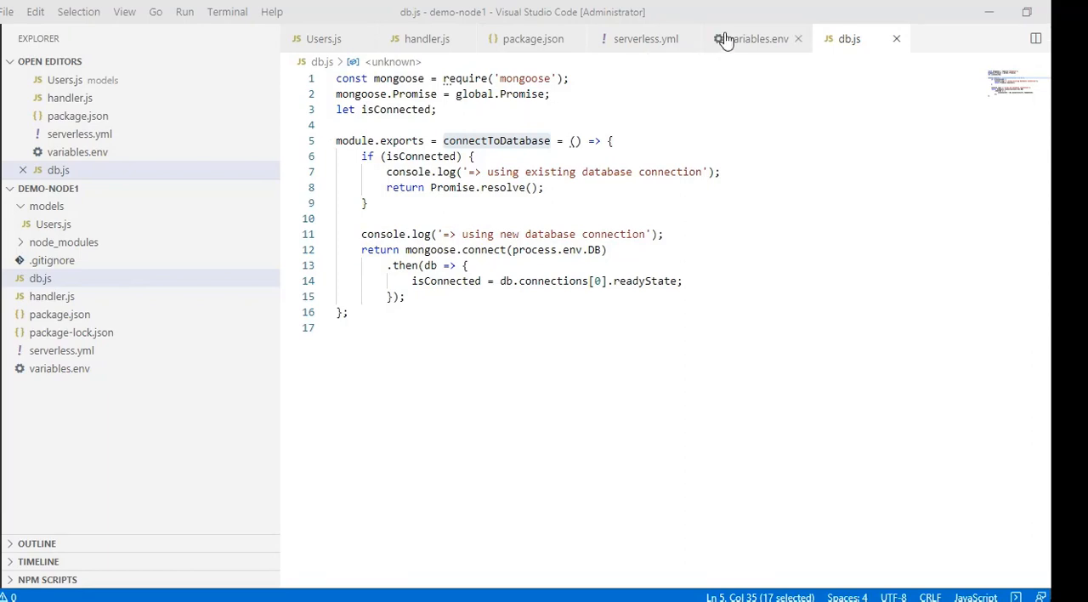
mouse_move(755, 38)
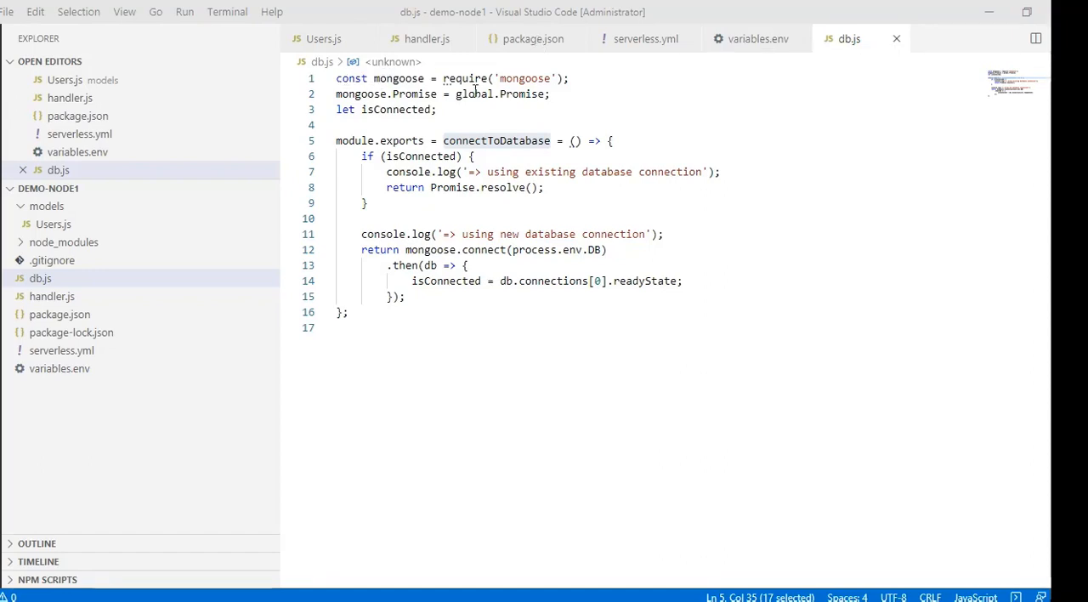
mouse_move(464, 78)
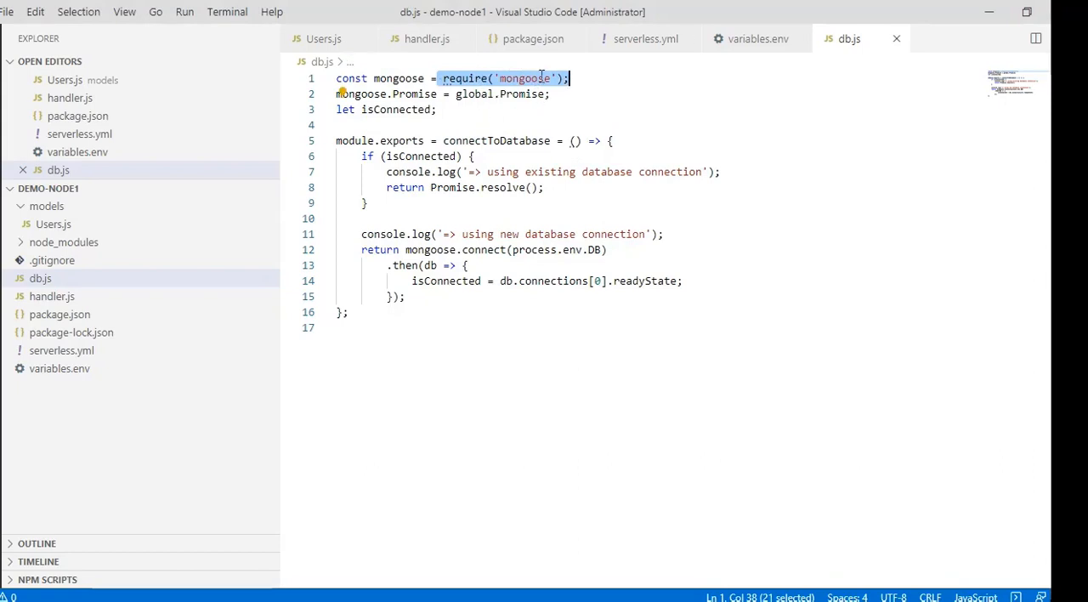
mouse_move(520, 78)
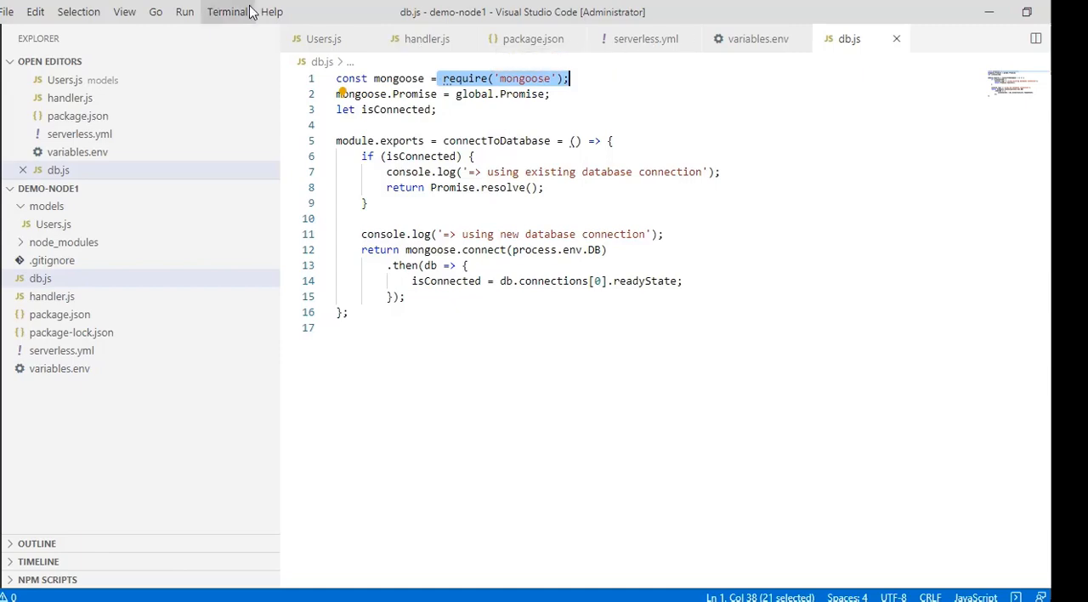
Switch between handler.js and db.js, ending on handler.js's imports and dotenv config line
left_click(427, 38)
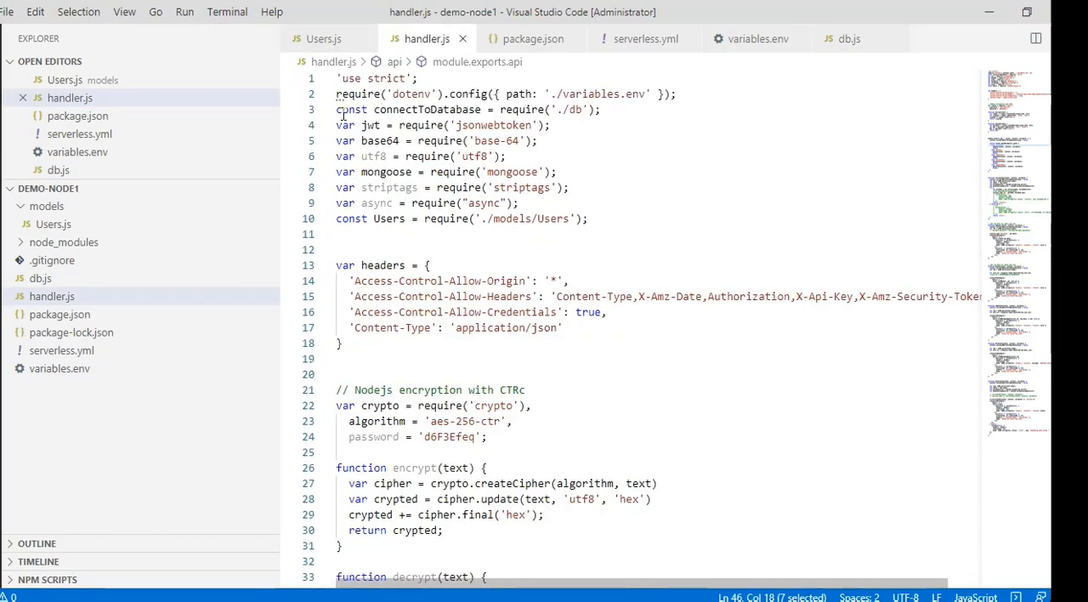
mouse_move(426, 109)
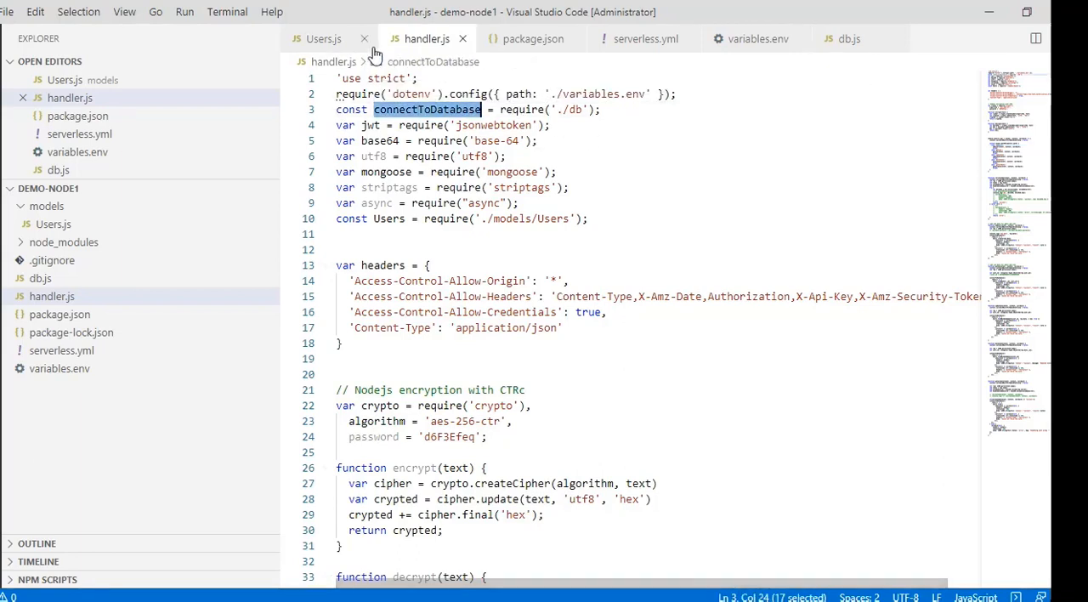
mouse_move(427, 39)
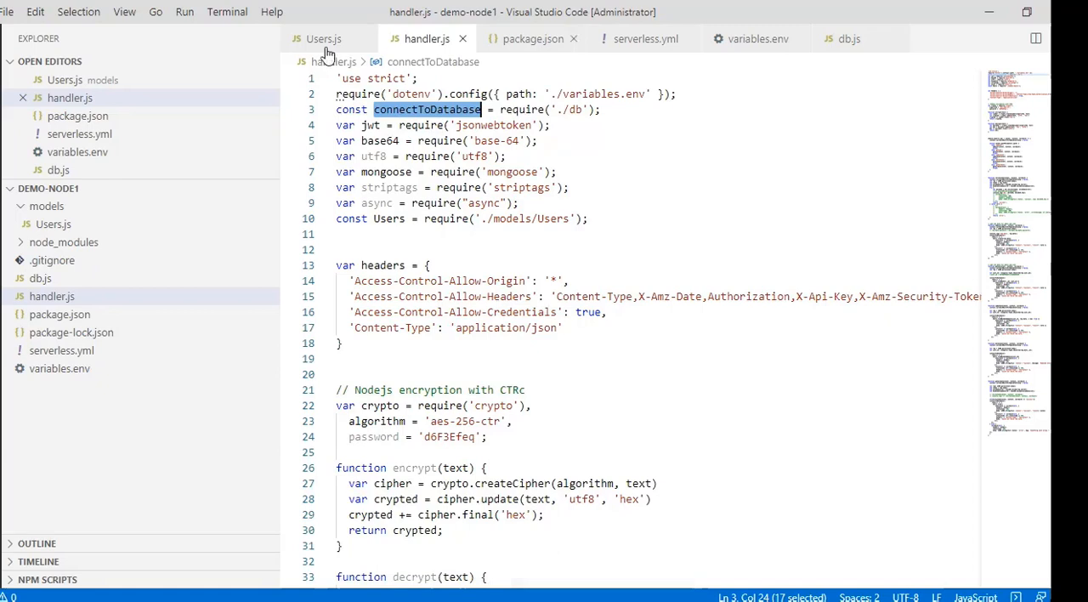
left_click(849, 38)
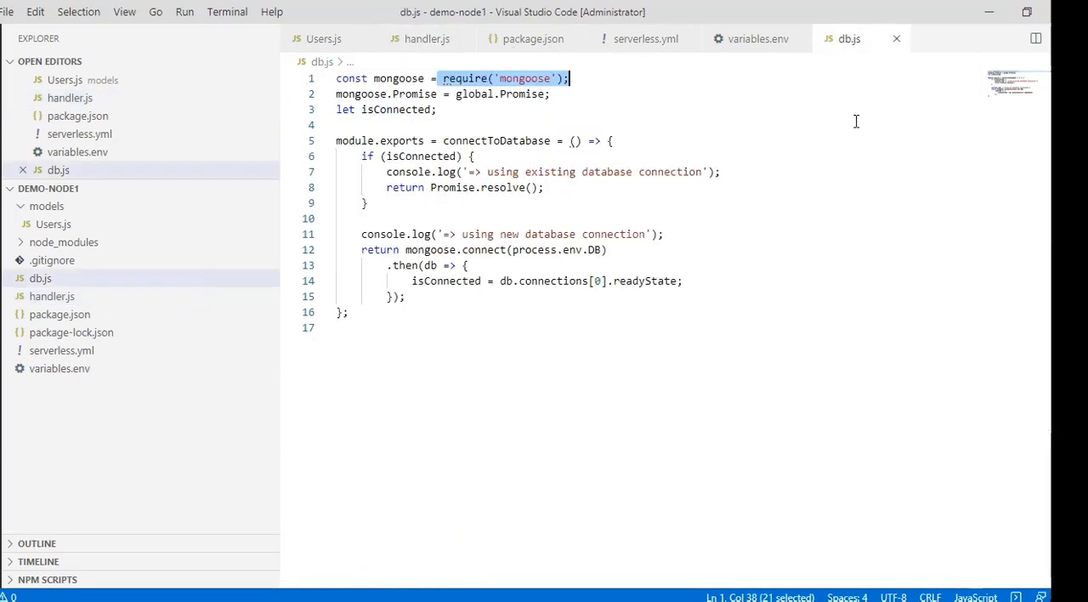
mouse_move(854, 262)
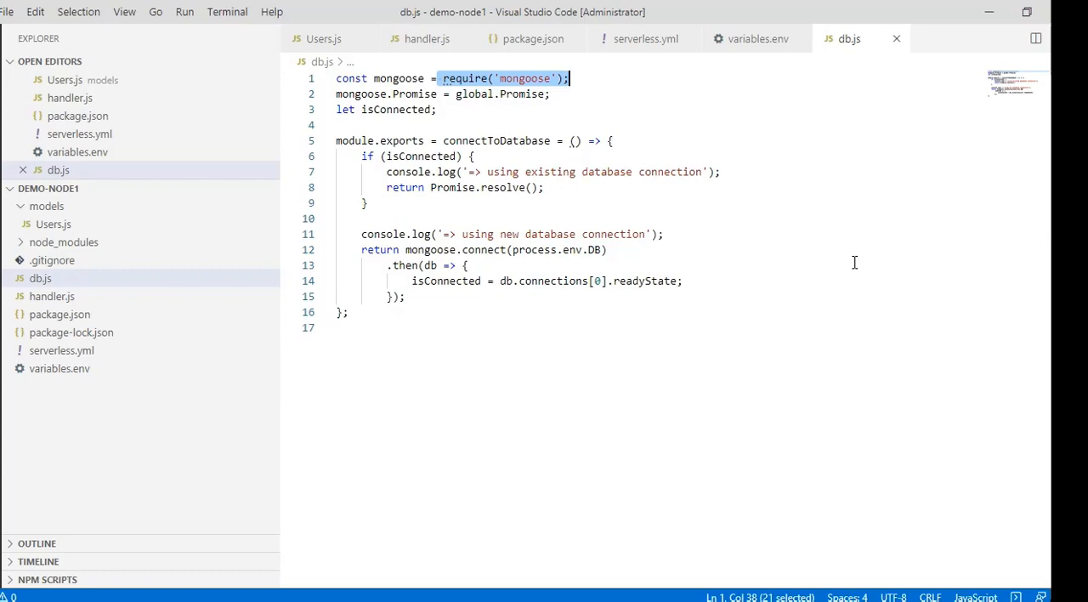
mouse_move(621, 69)
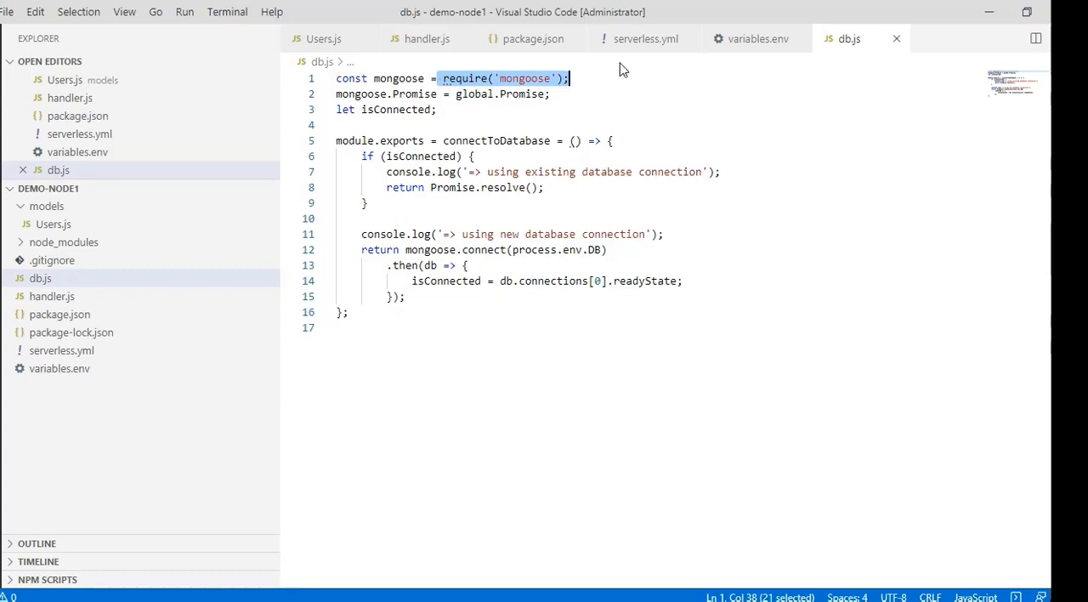
left_click(427, 38)
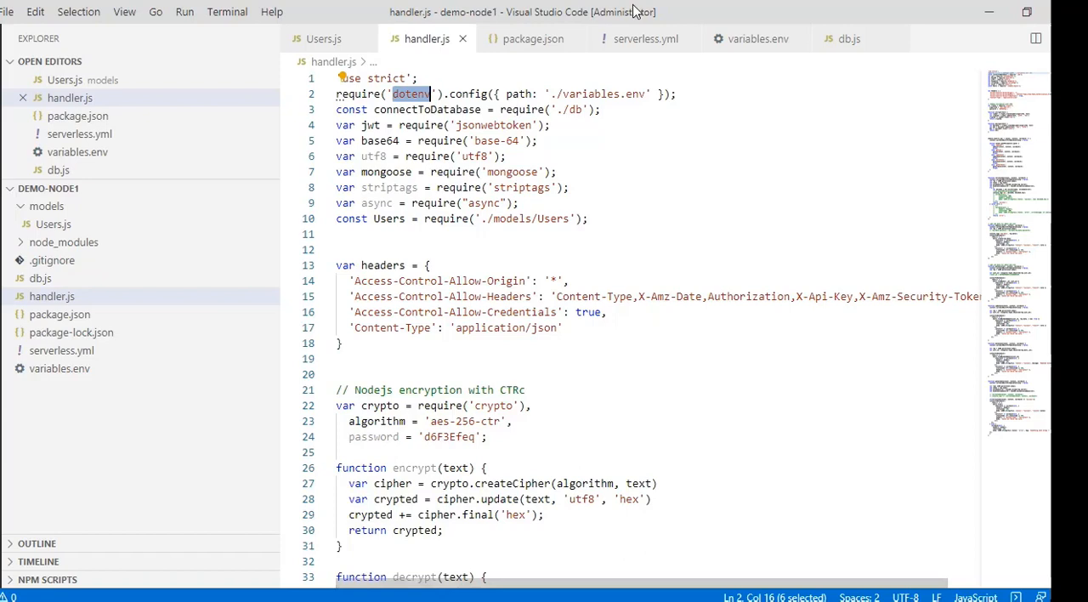
mouse_move(410, 94)
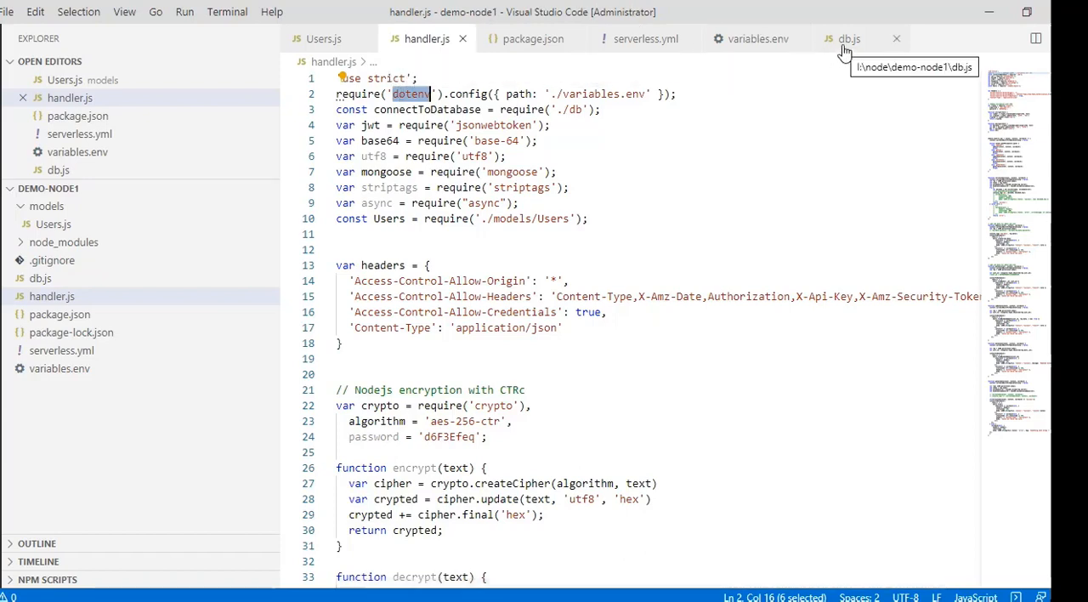
Glance at the DB connection string in variables.env, then return to db.js
left_click(849, 39)
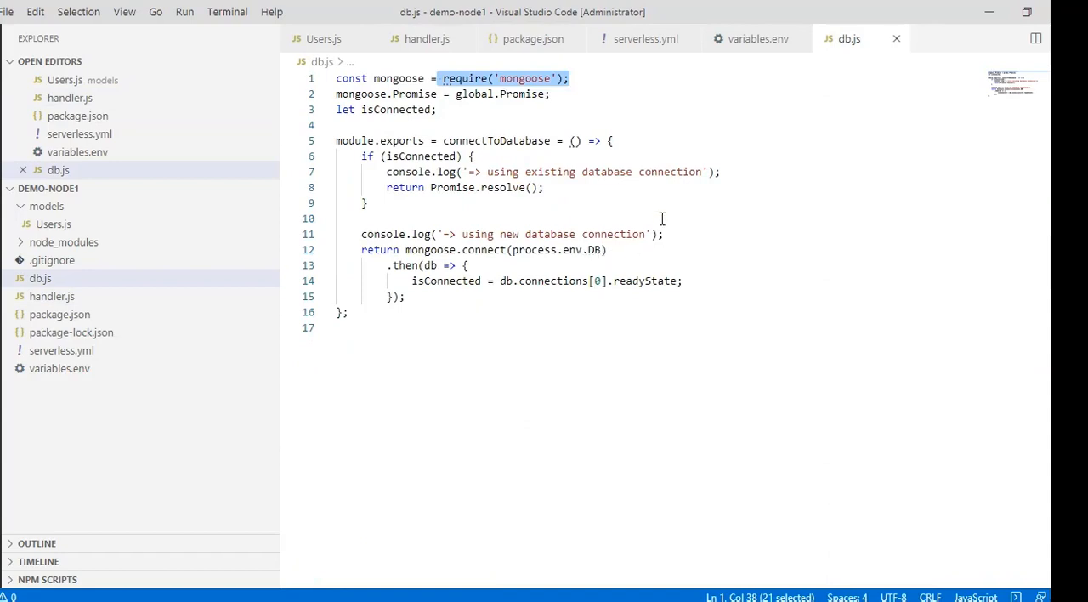
mouse_move(600, 261)
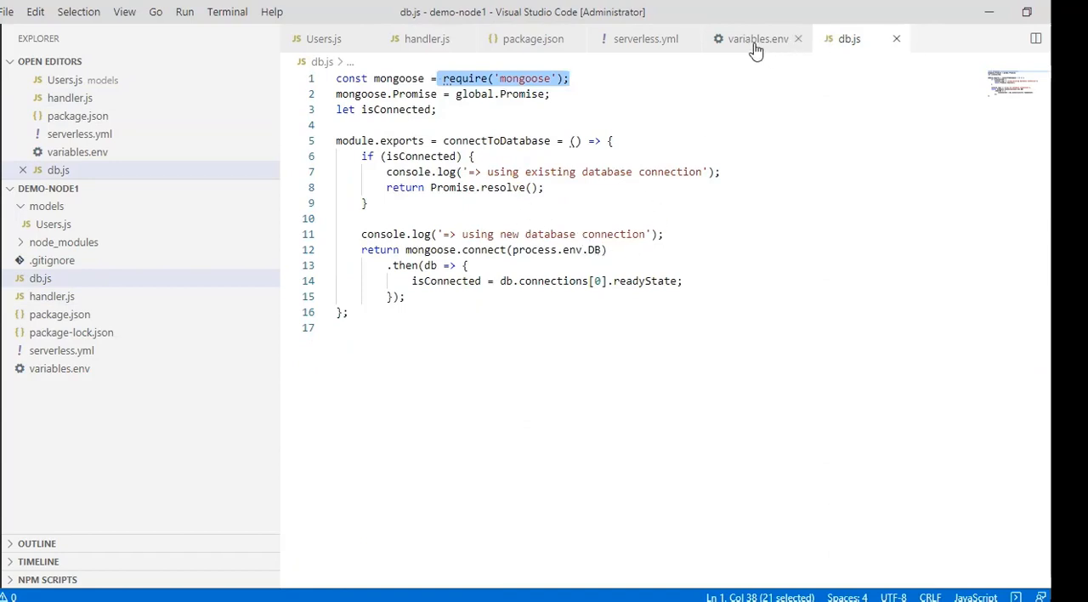
left_click(755, 38)
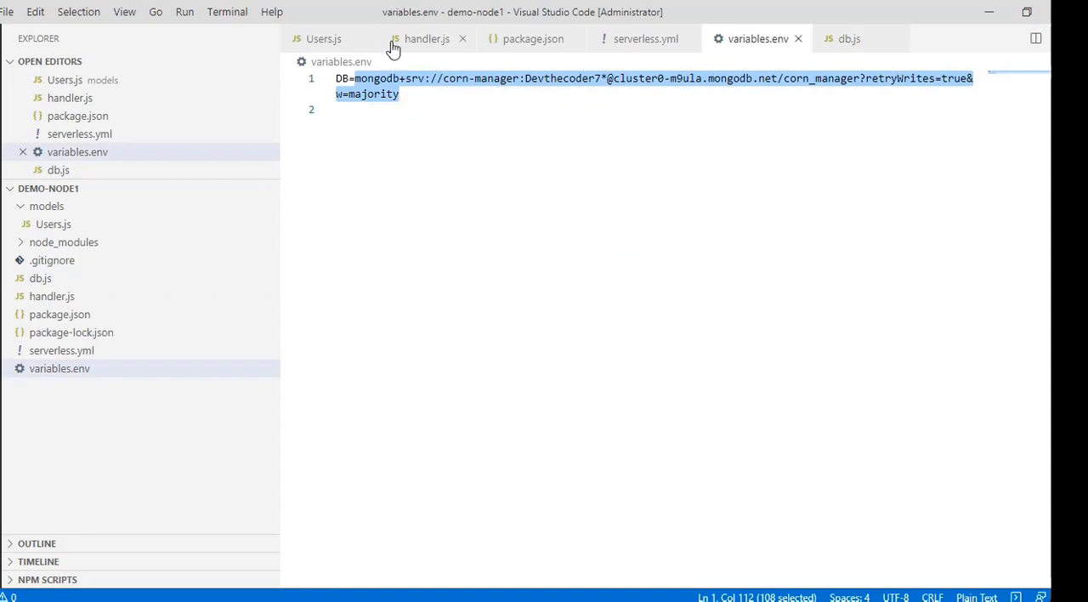
left_click(849, 38)
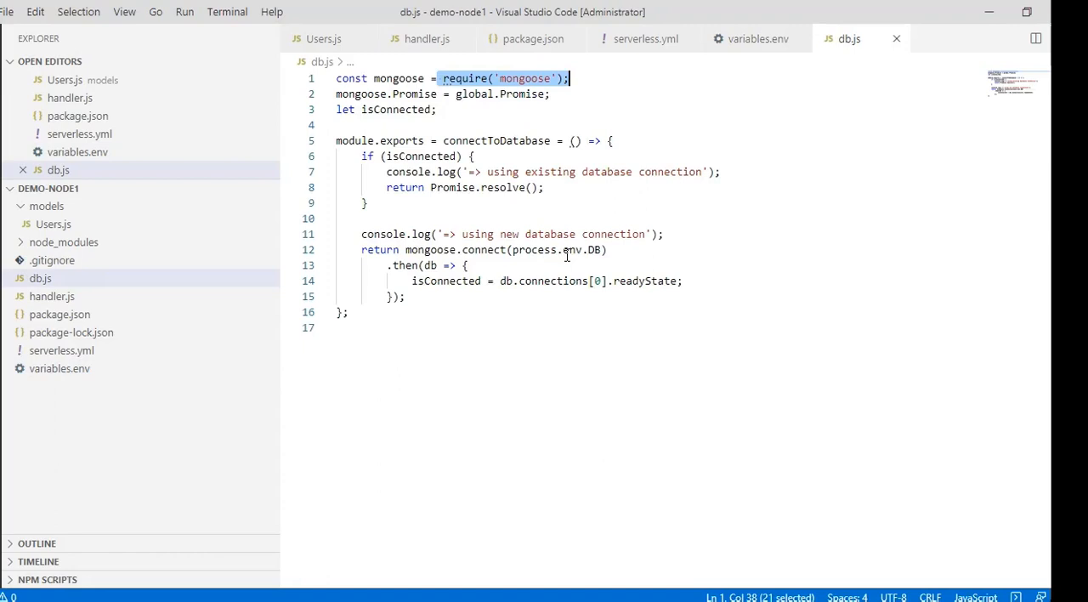
mouse_move(571, 249)
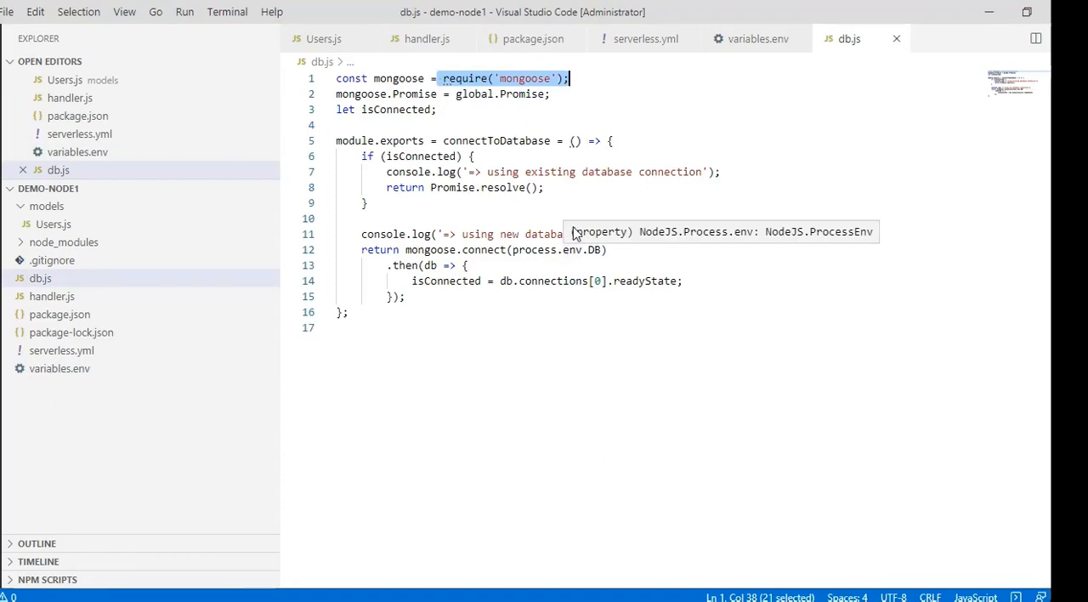
mouse_move(557, 265)
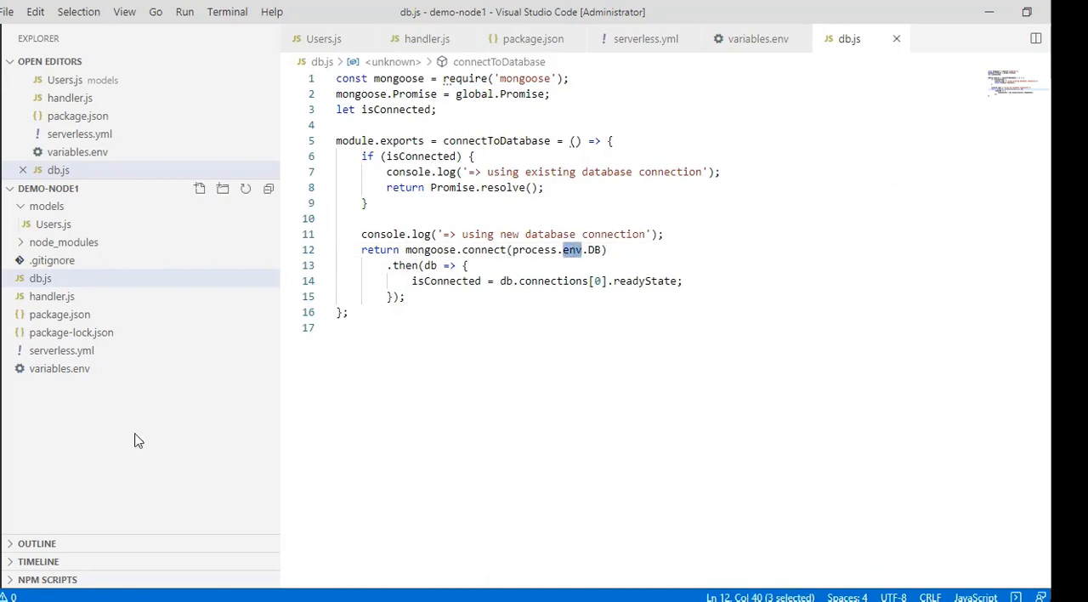
mouse_move(59, 368)
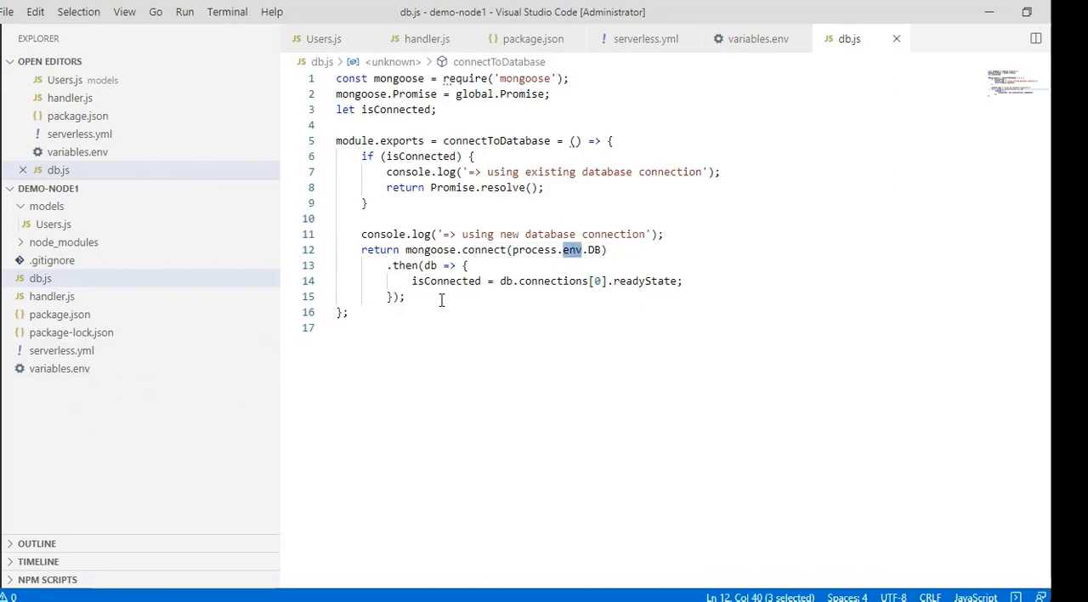
mouse_move(548, 265)
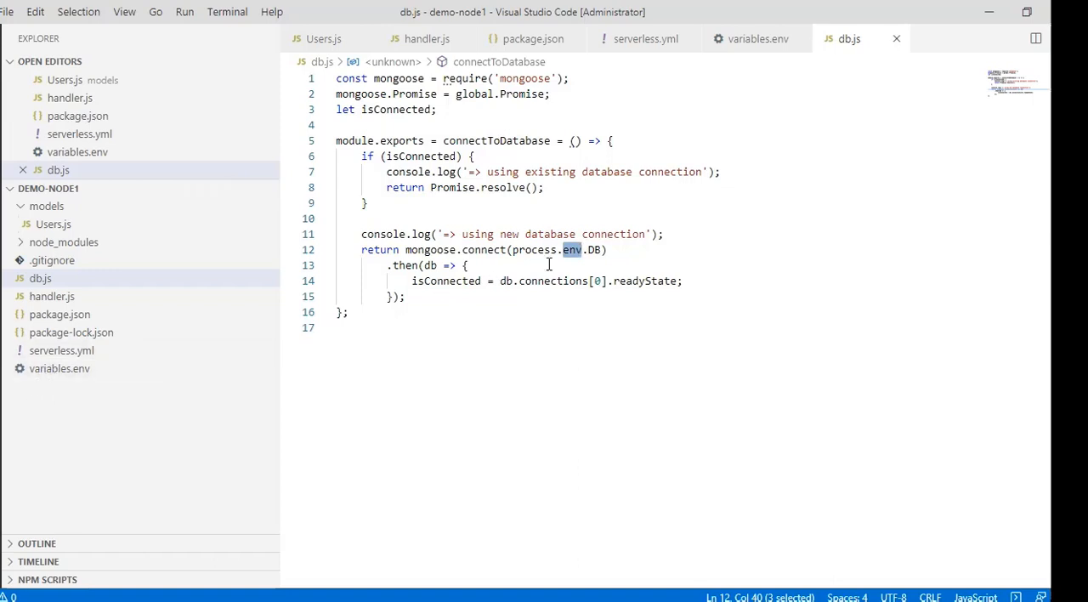
mouse_move(59, 368)
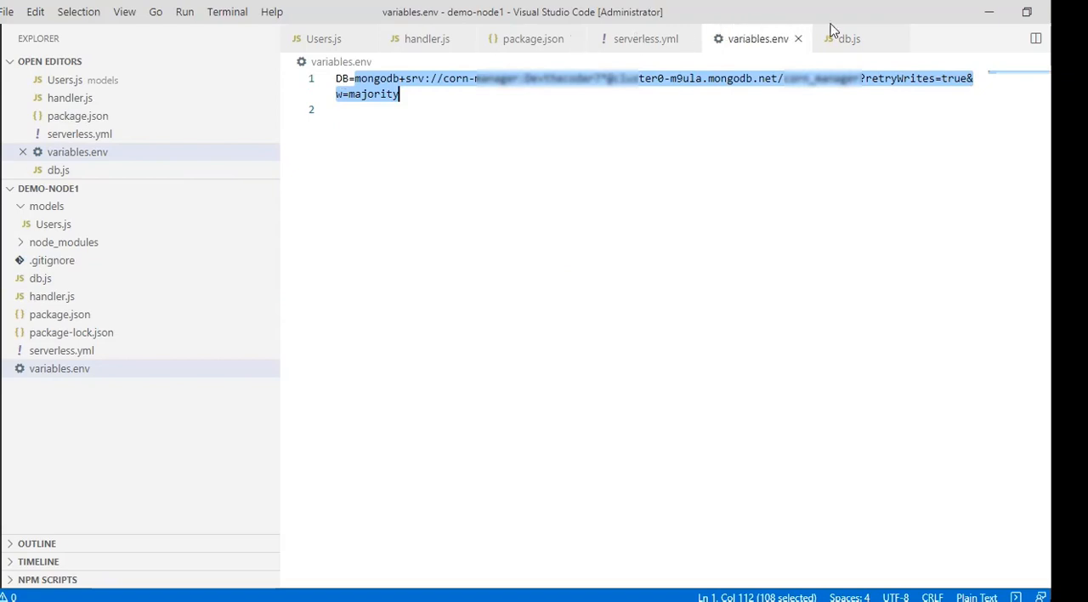
Return to db.js and its mongoose.connect call reading process.env.DB
left_click(849, 38)
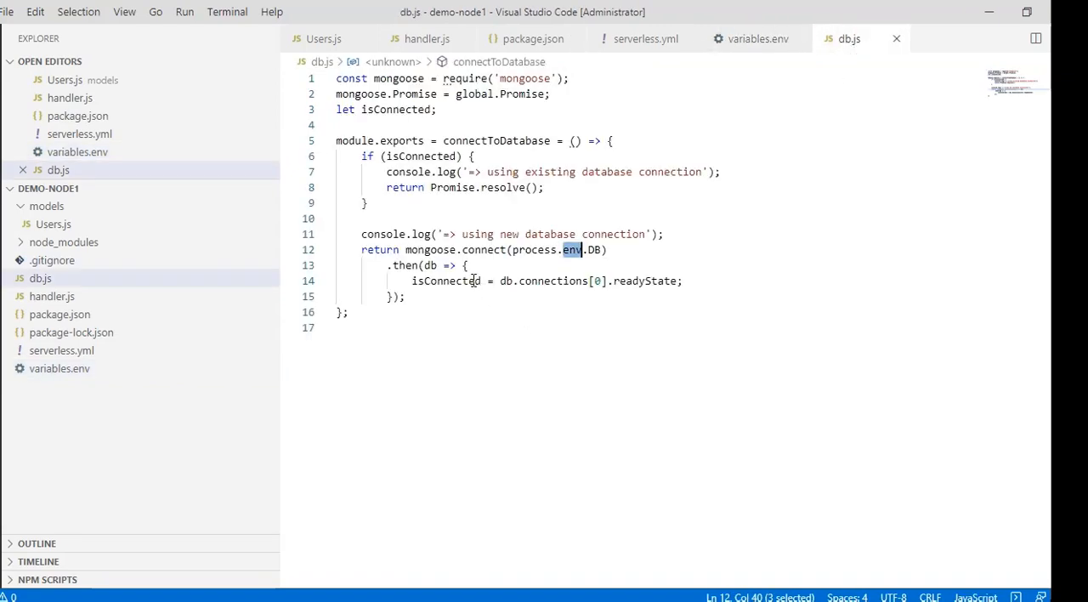
mouse_move(532, 249)
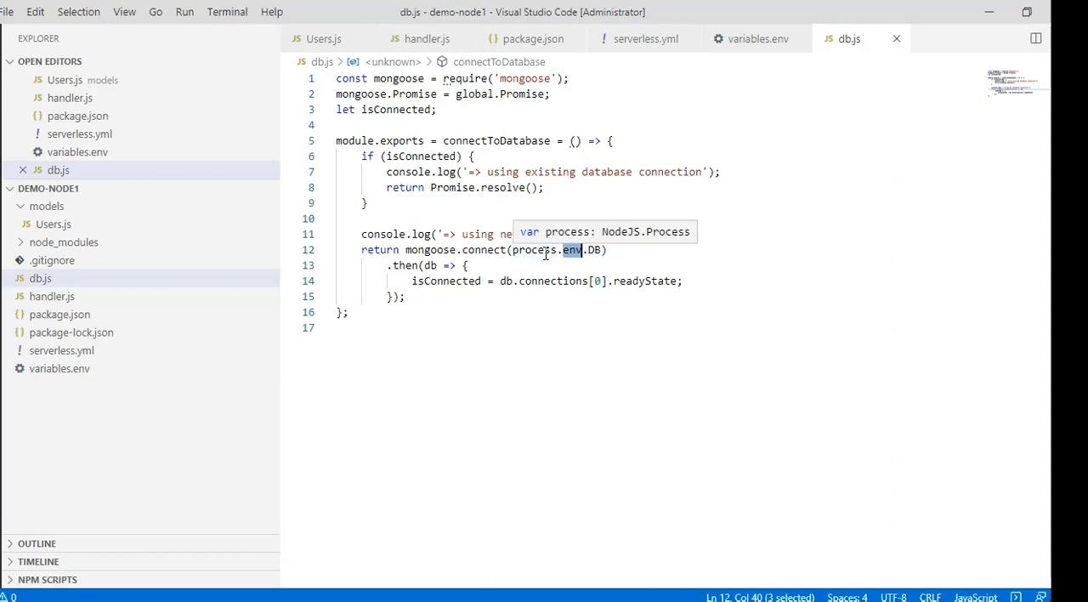
mouse_move(397, 285)
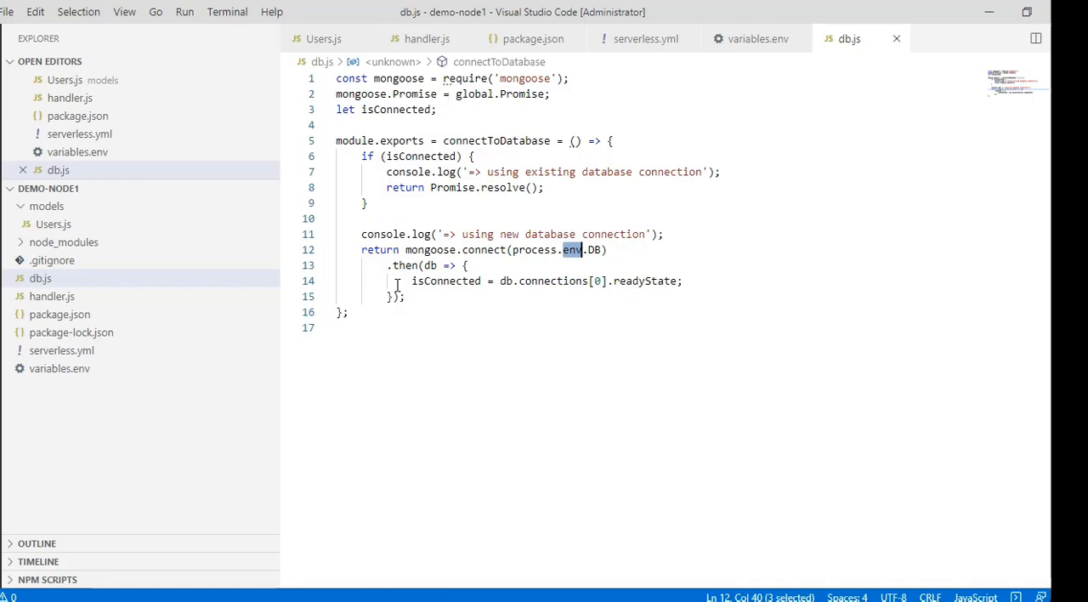
mouse_move(479, 43)
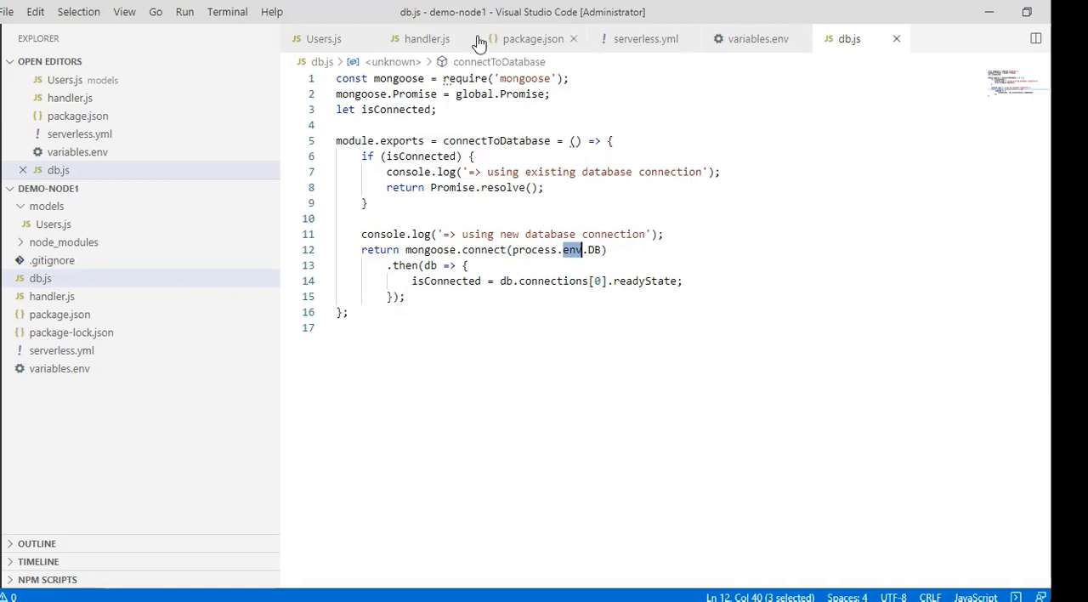
left_click(427, 39)
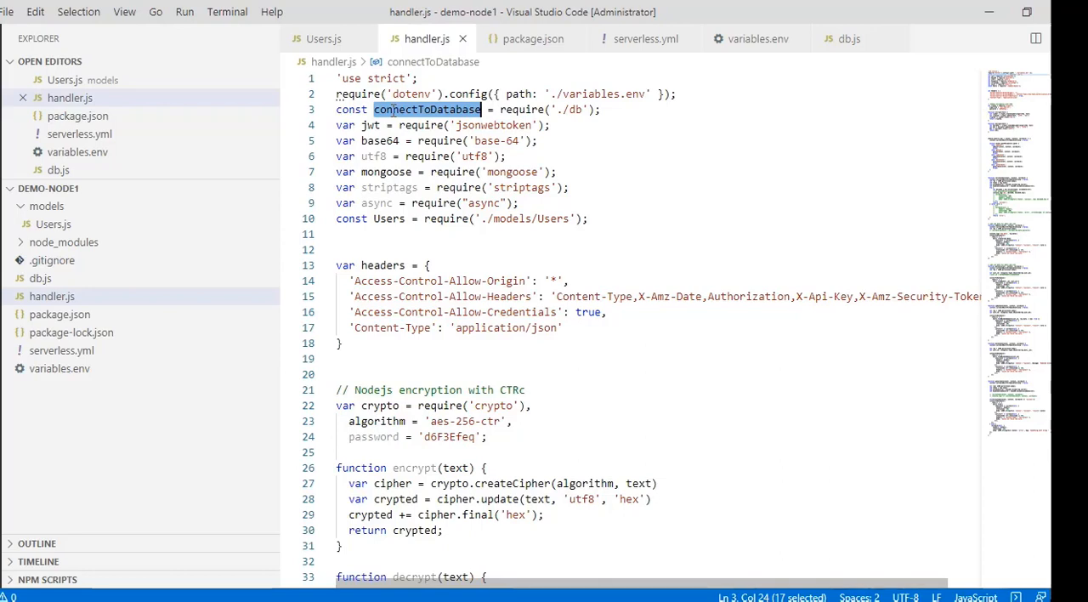
left_click(849, 38)
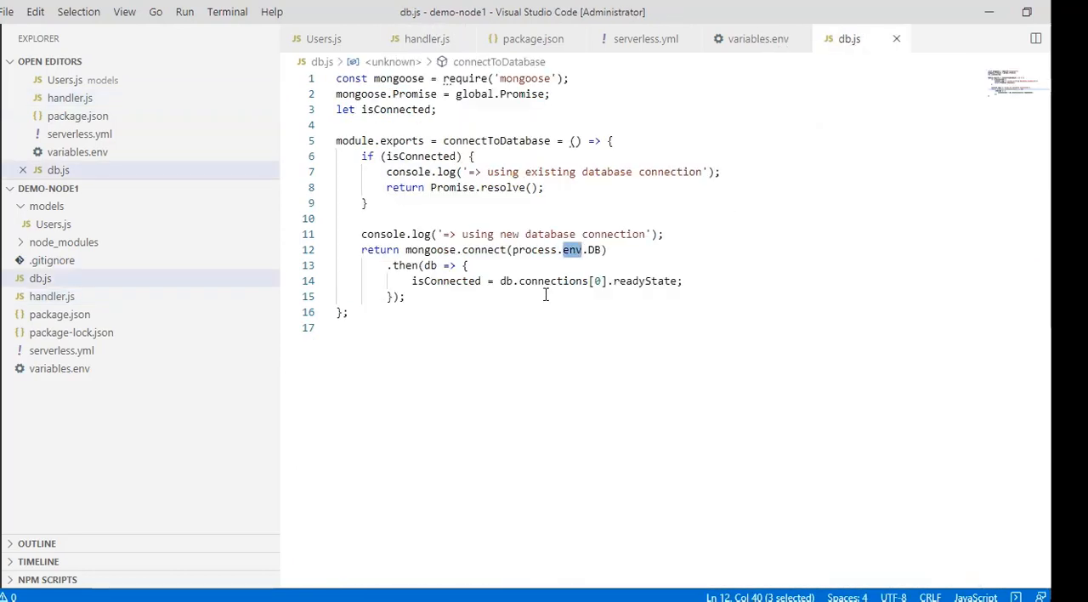
double_click(645, 281)
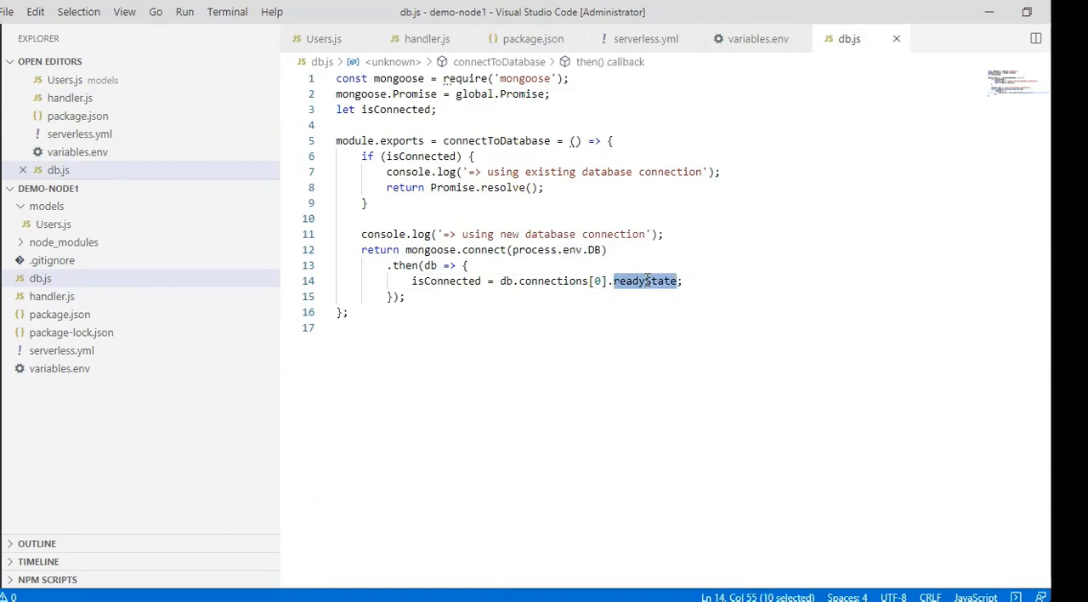